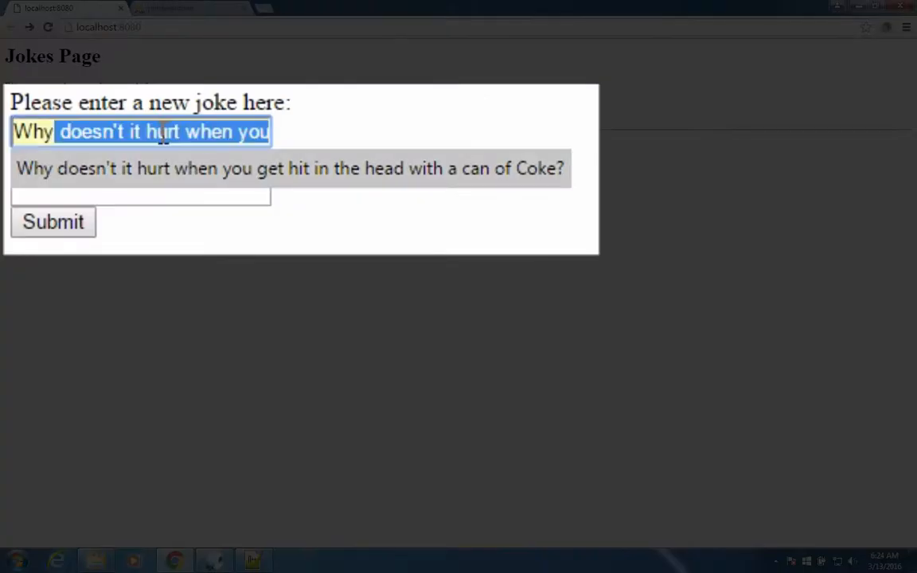
{"action": "mouse_move", "coordinate": [369, 193]}
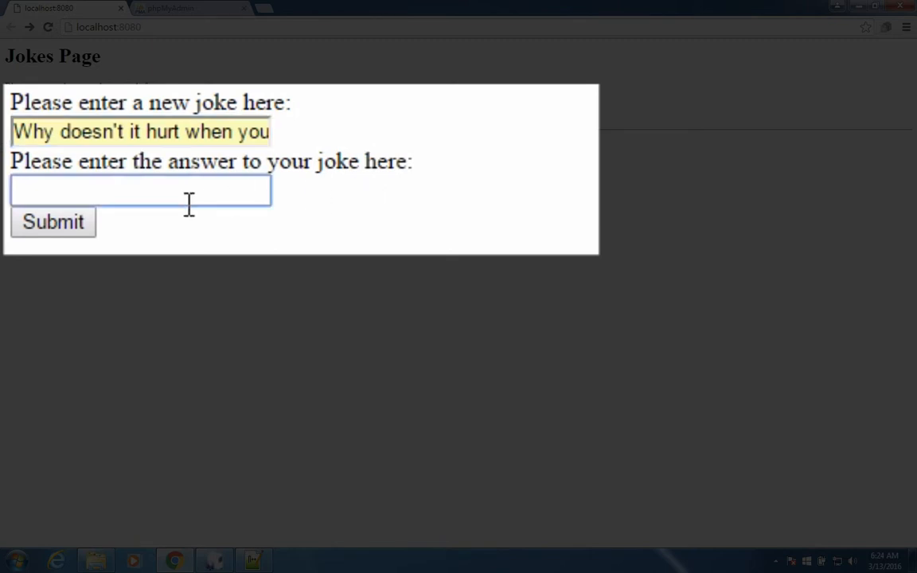
Step: Enter "It's a soft drink." as the Coke joke's answer and submit it
{"action": "type", "text": "It's  a soft drink."}
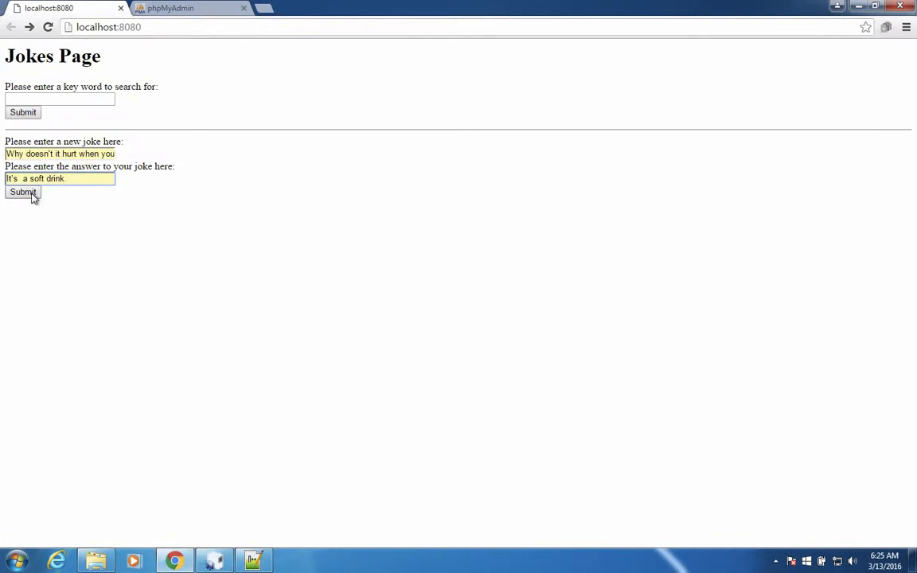
{"action": "left_click", "coordinate": [22, 192]}
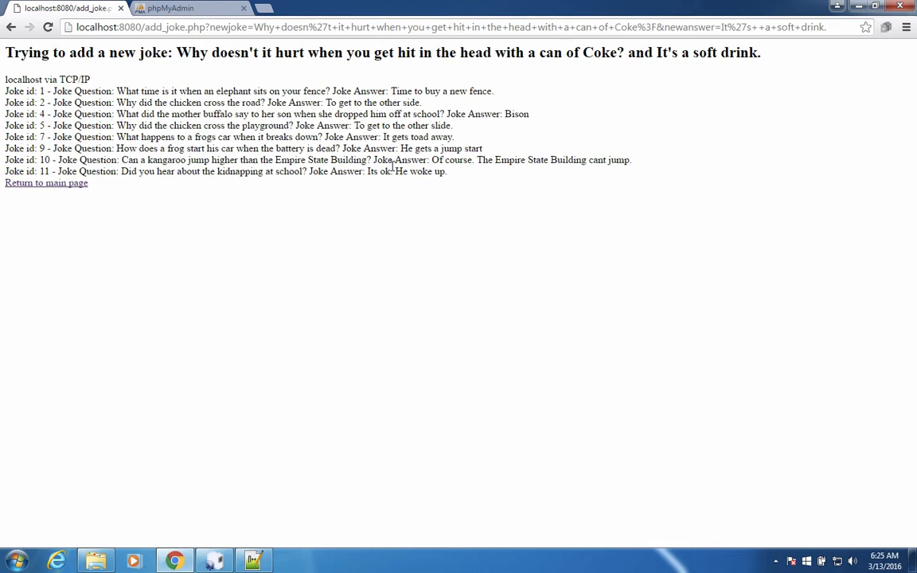
{"action": "mouse_move", "coordinate": [311, 442]}
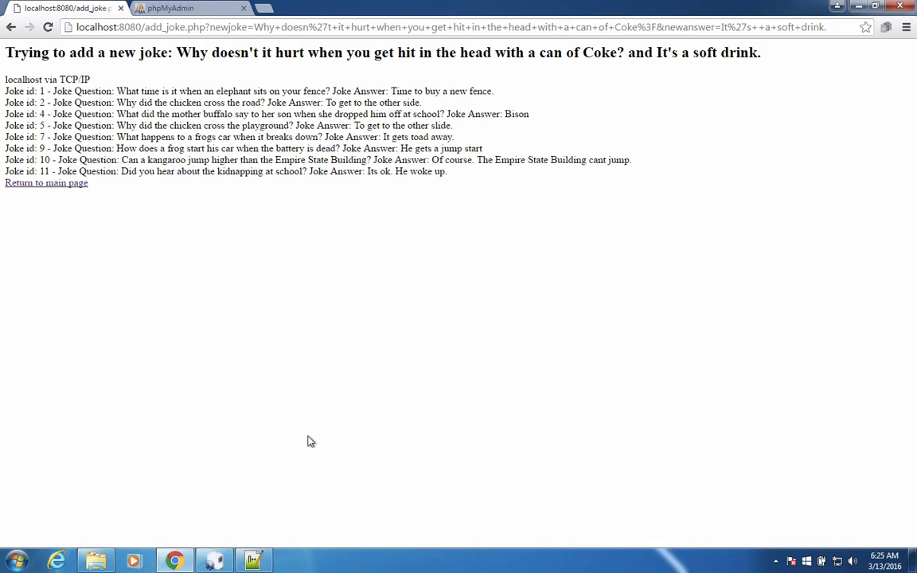
Step: Start typing the "An error has occured." message into line 11's die() call
{"action": "left_click", "coordinate": [253, 561]}
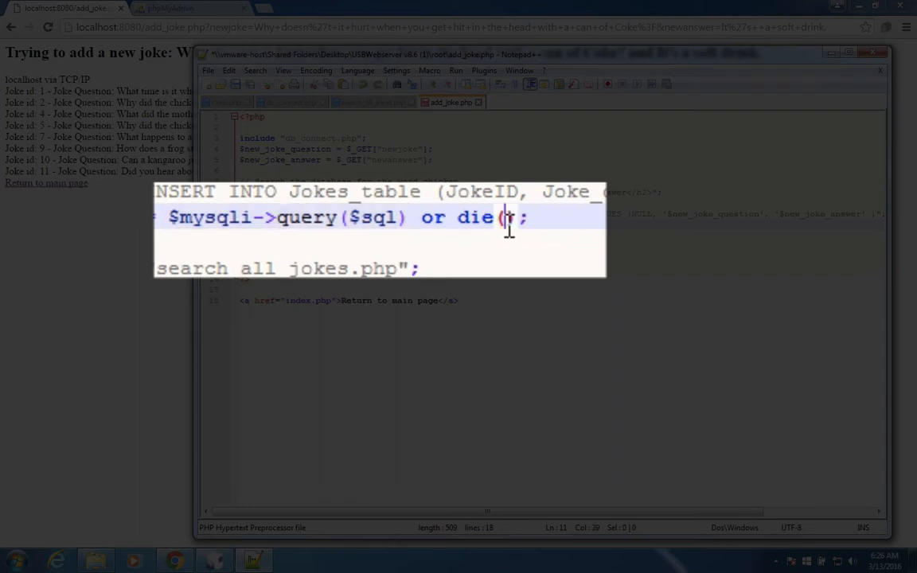
{"action": "type", "text": "\"An"}
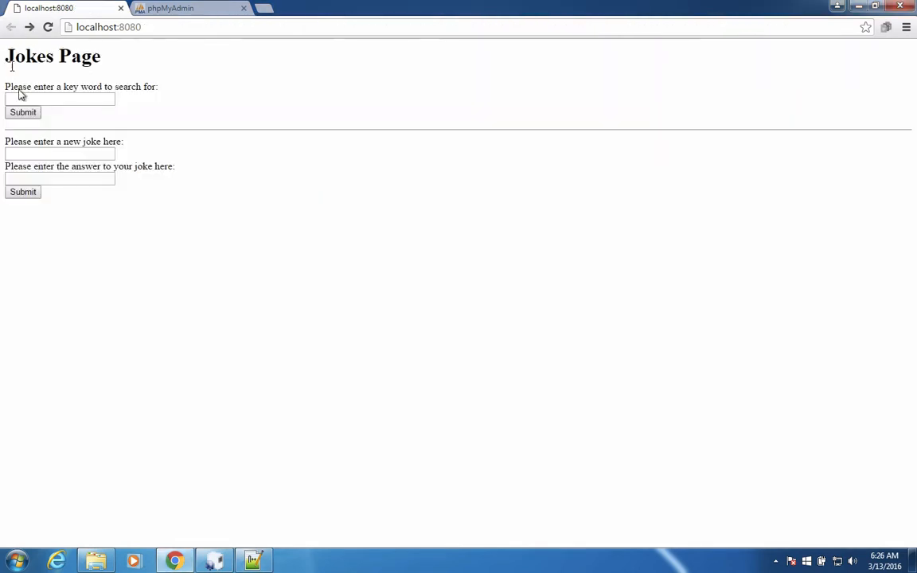
Step: Type the "Why doesn't it hurt" Coke joke, autofill the soft-drink answer, and submit
{"action": "left_click", "coordinate": [60, 154]}
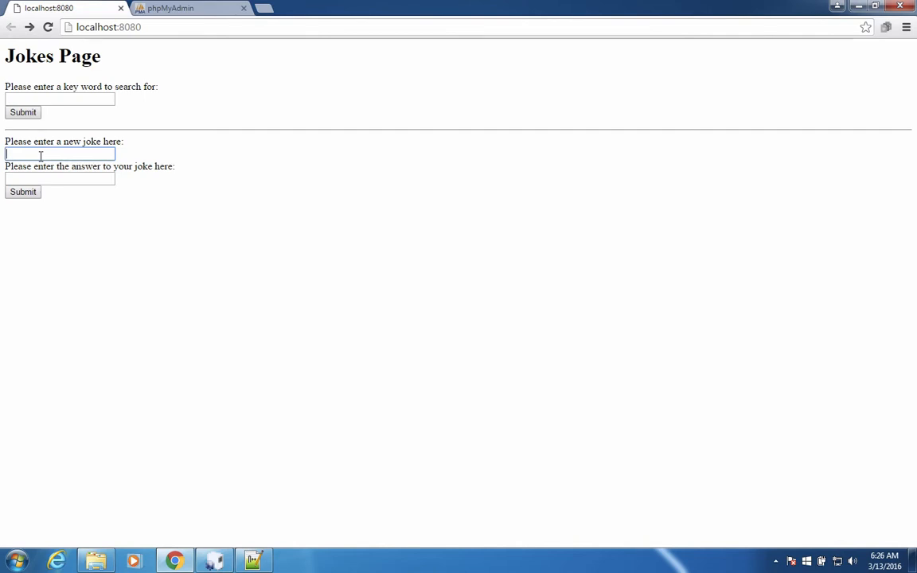
{"action": "type", "text": "Why doesn't it hurt when you"}
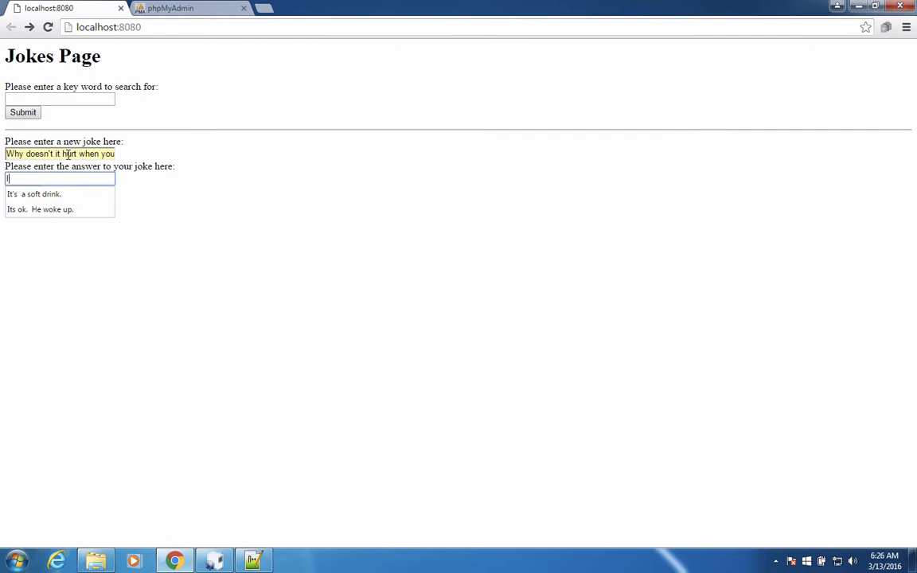
{"action": "left_click", "coordinate": [36, 194]}
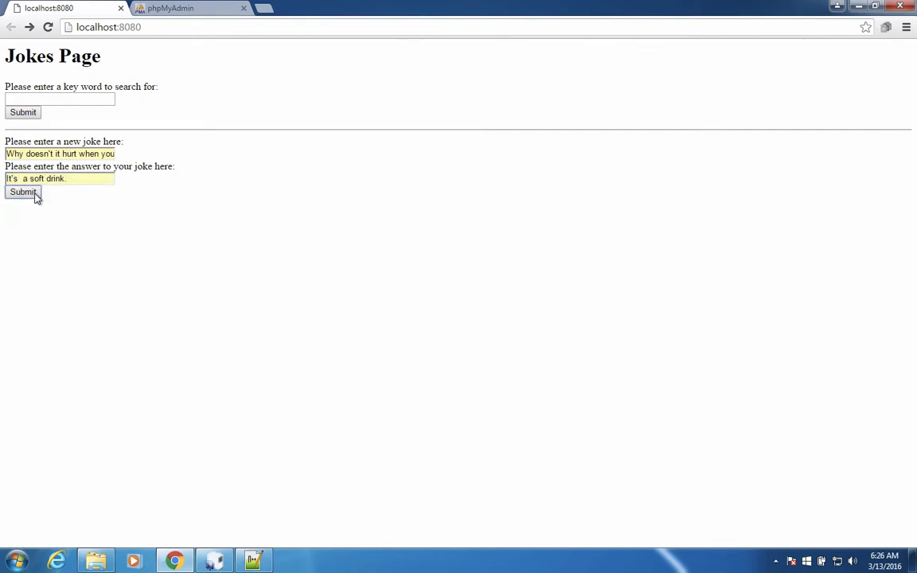
{"action": "left_click", "coordinate": [23, 192]}
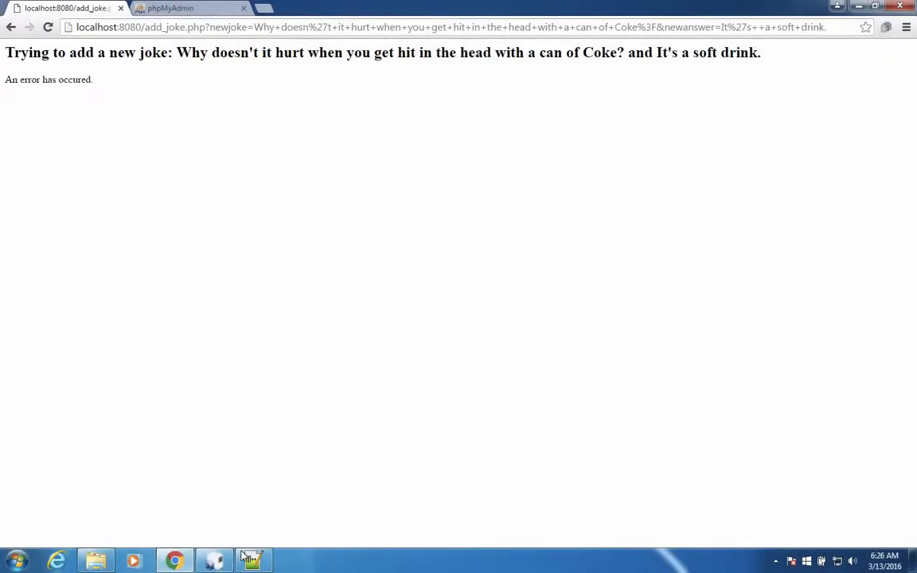
Step: Delete the "An error has occured." string from line 11, then search for mysqli error
{"action": "left_click", "coordinate": [254, 561]}
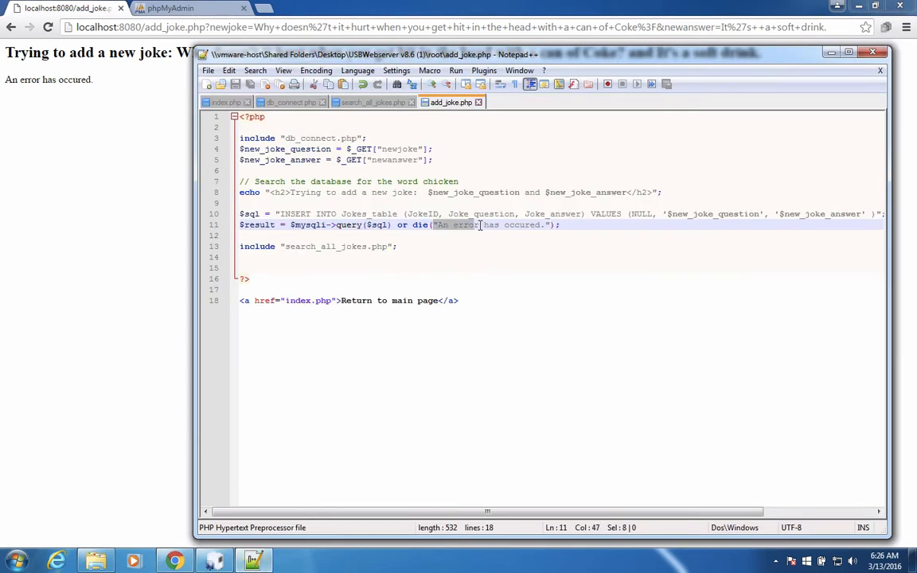
{"action": "left_click_drag", "start_coordinate": [481, 225], "coordinate": [546, 224]}
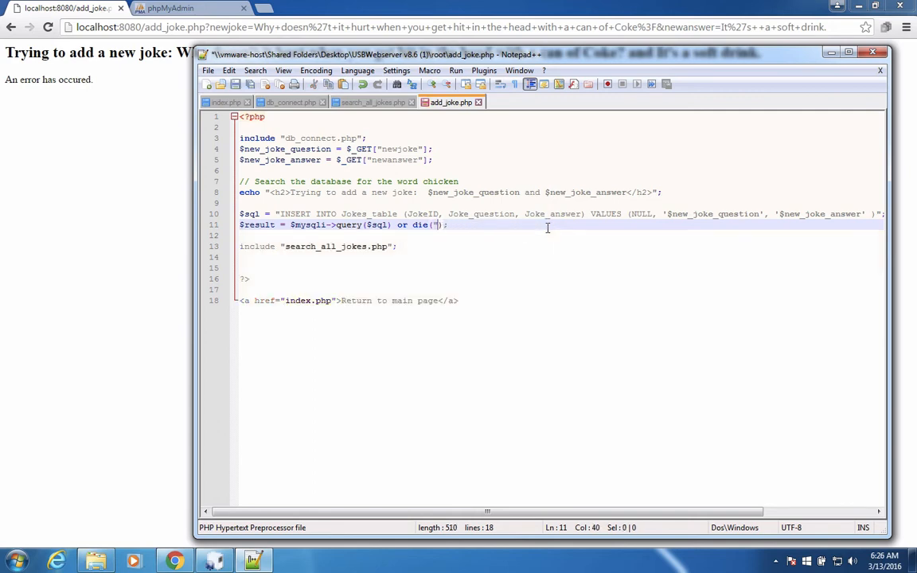
{"action": "type", "text": "mysqli error"}
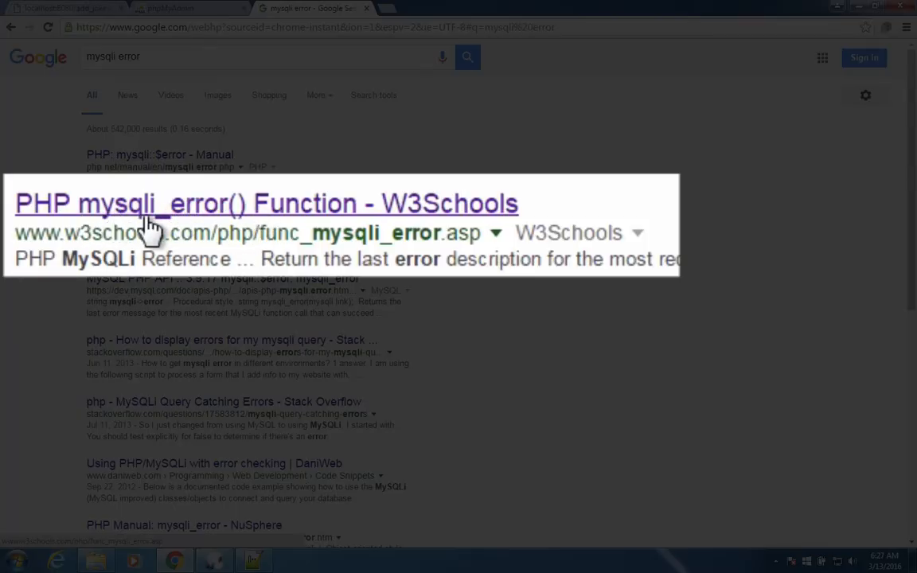
Step: Open the W3Schools "PHP mysqli_error() Function" search result
{"action": "left_click", "coordinate": [267, 204]}
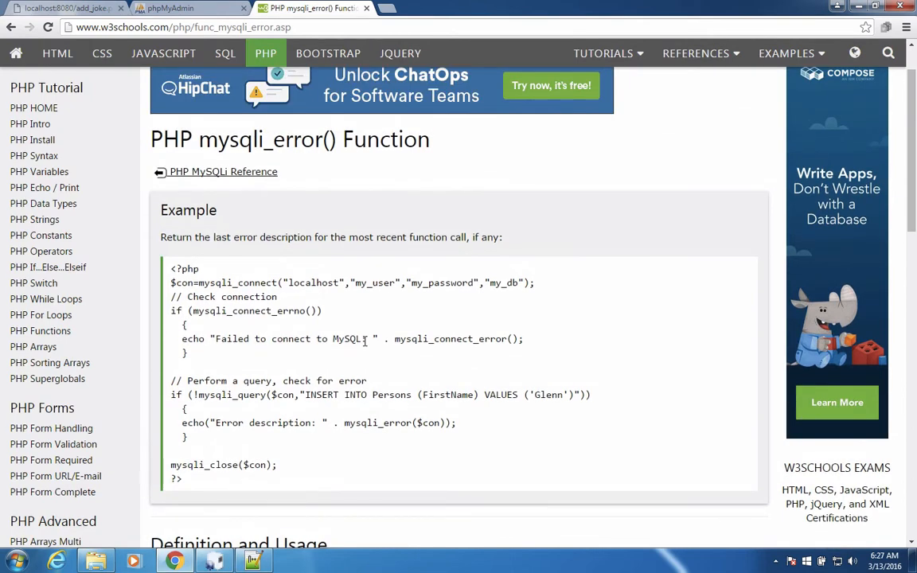
{"action": "mouse_move", "coordinate": [343, 420]}
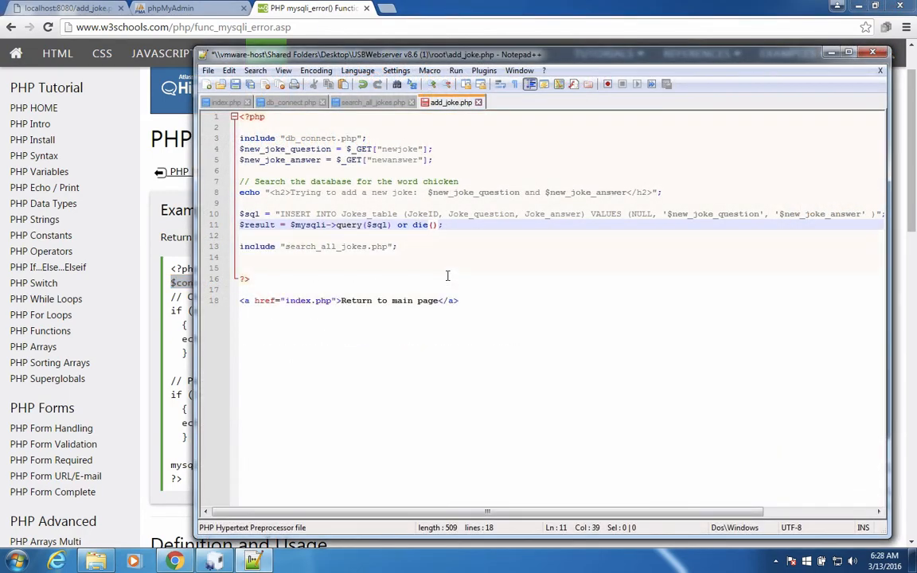
Step: Type mysqli_error($mysqli) inside line 11's die() call and return to Chrome
{"action": "type", "text": "my"}
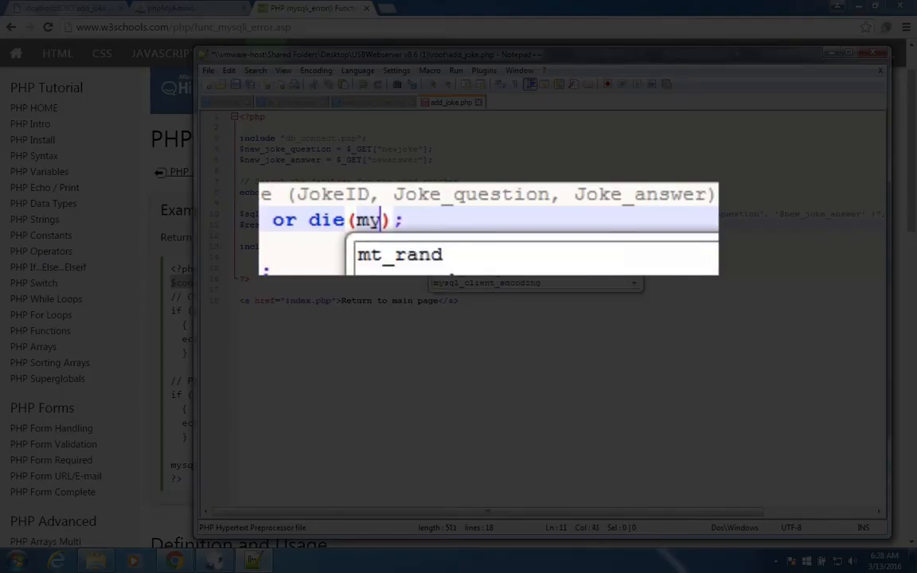
{"action": "type", "text": "sqli"}
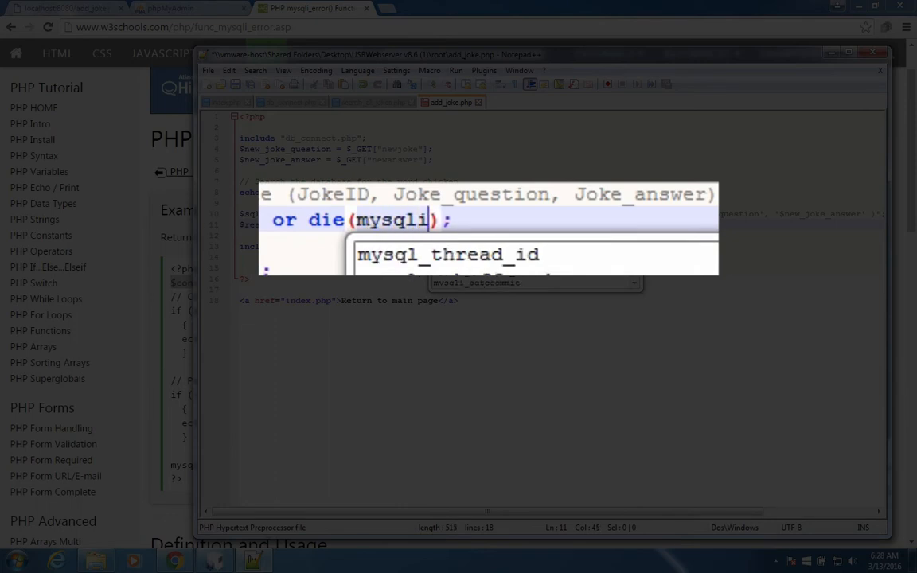
{"action": "type", "text": "_"}
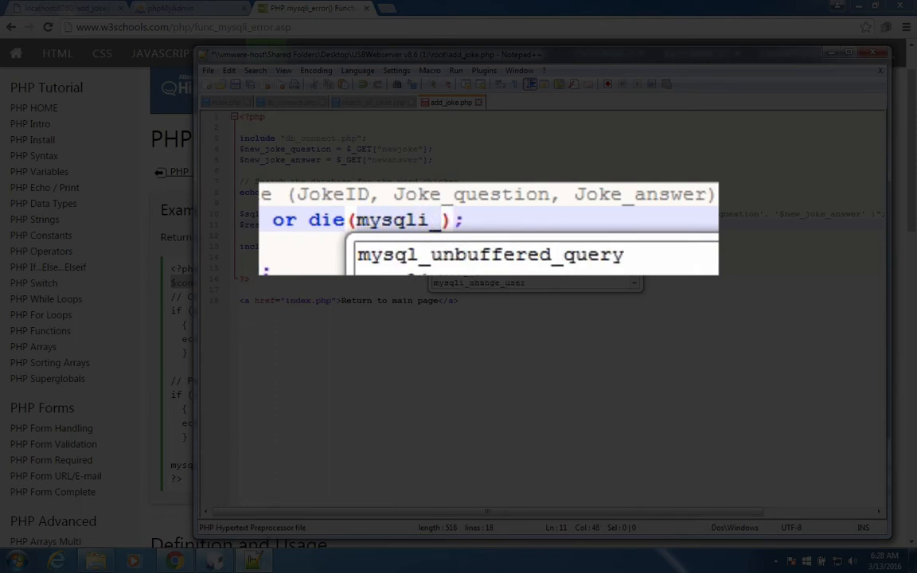
{"action": "type", "text": "error("}
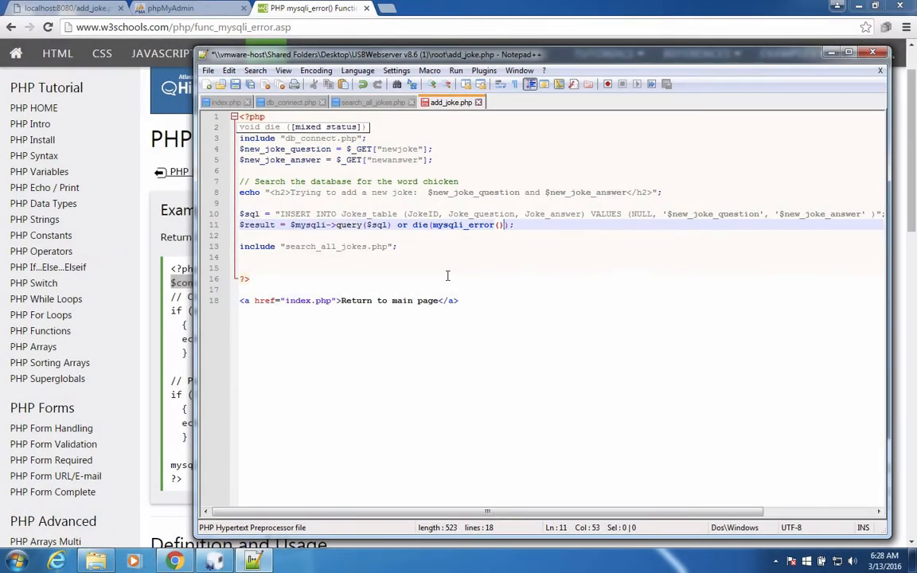
{"action": "type", "text": "$mysqli"}
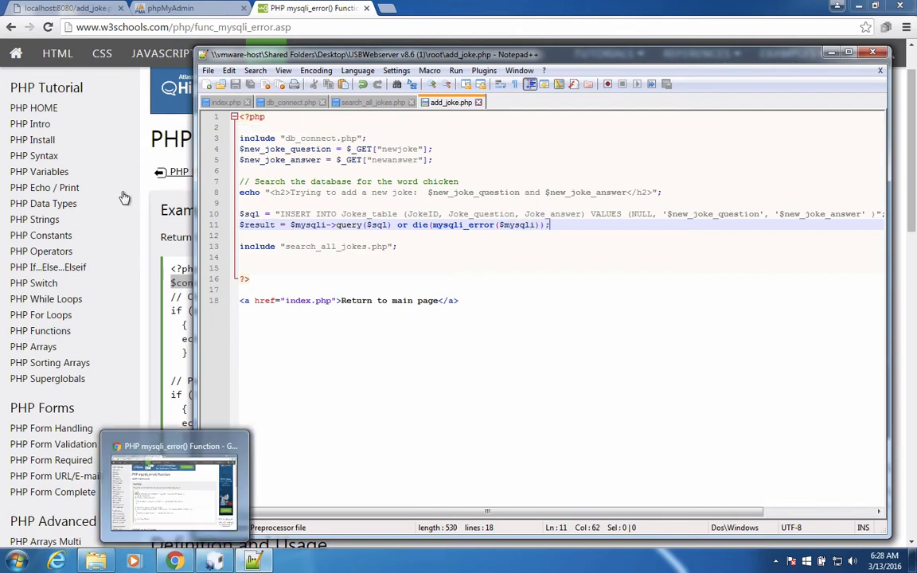
{"action": "left_click", "coordinate": [68, 8]}
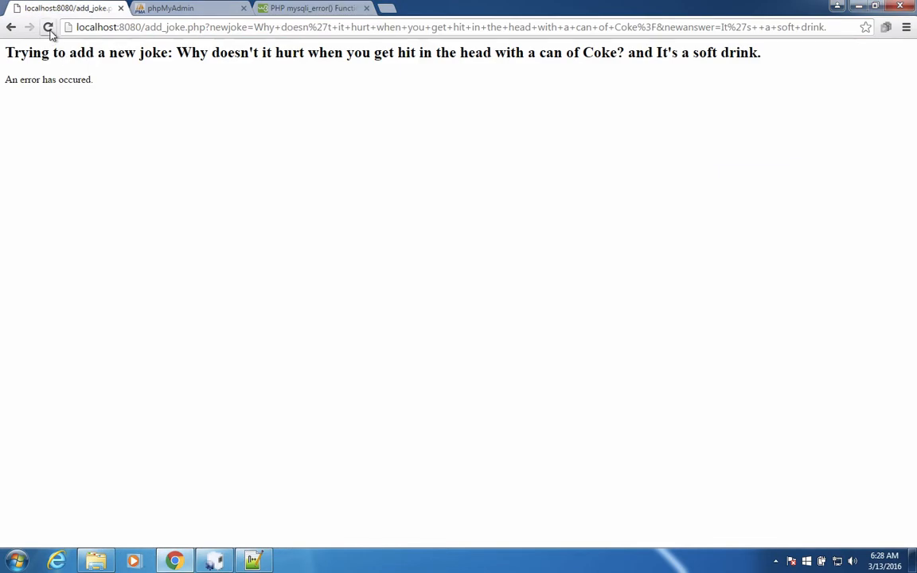
Step: Reload add_joke.php and mark the apostrophe in "doesn't" where the SQL error begins
{"action": "left_click", "coordinate": [47, 26]}
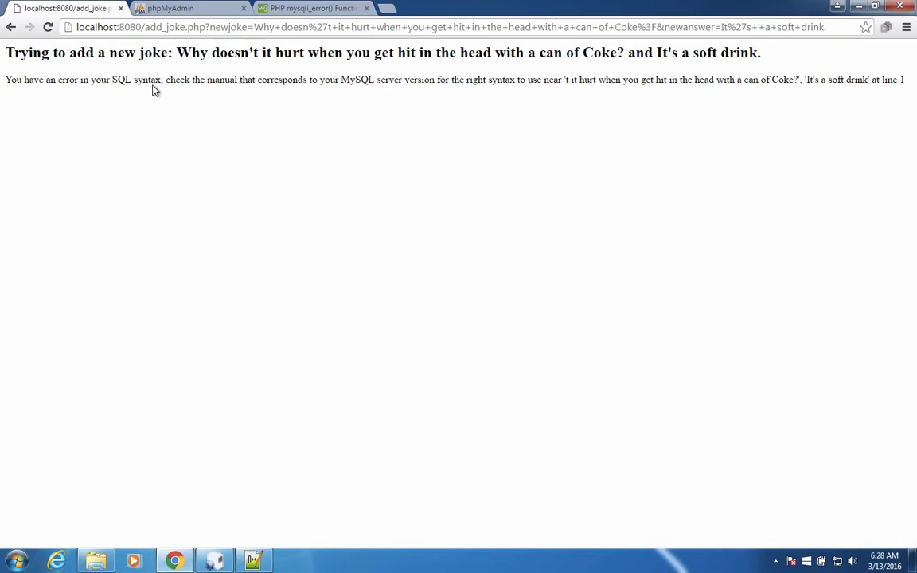
{"action": "mouse_move", "coordinate": [367, 79]}
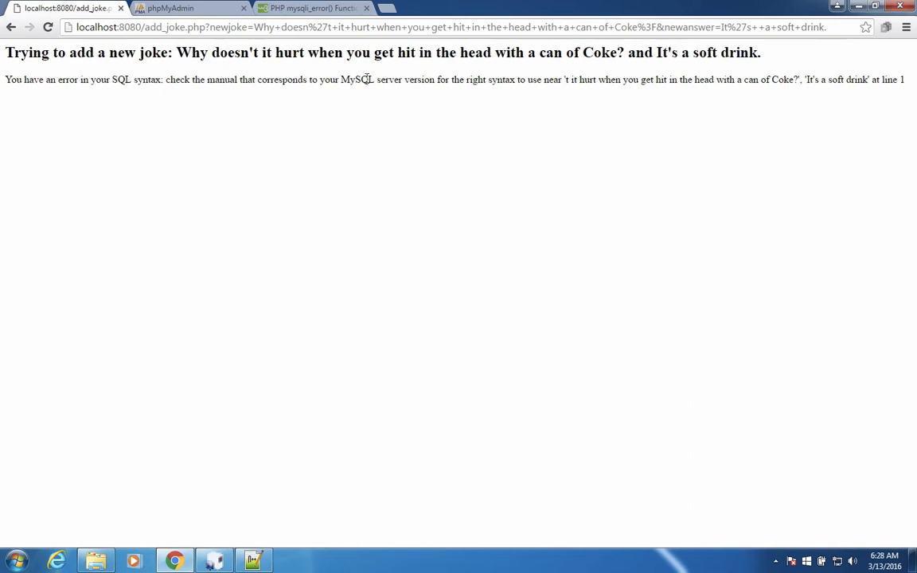
{"action": "mouse_move", "coordinate": [464, 84]}
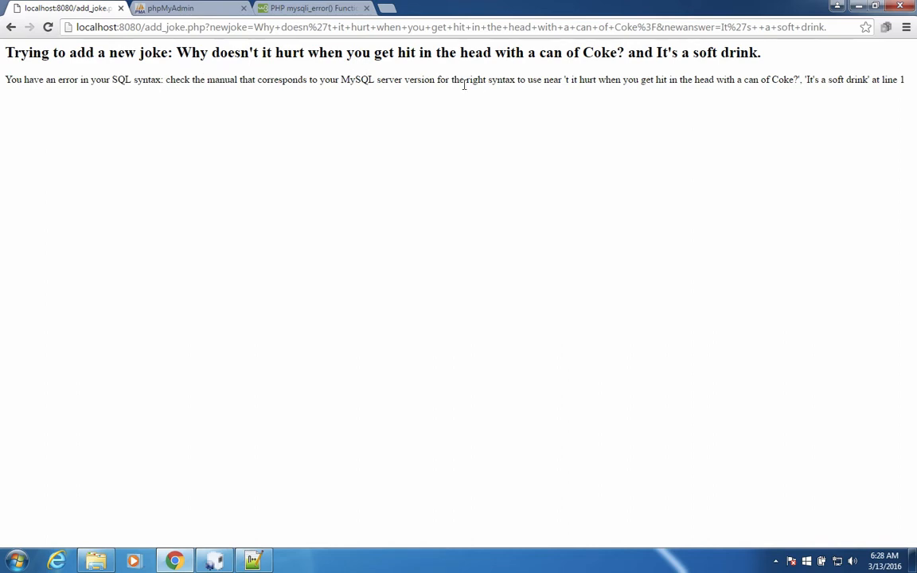
{"action": "mouse_move", "coordinate": [548, 83]}
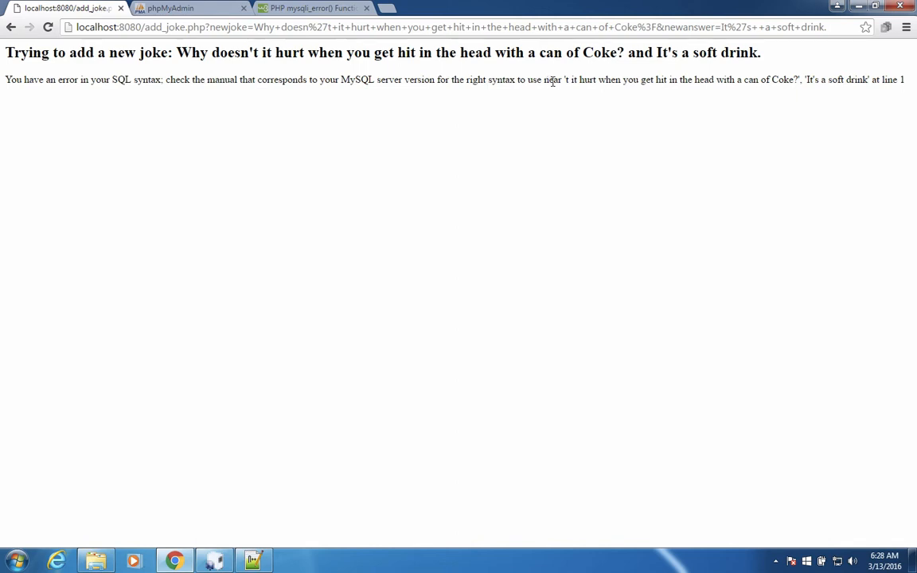
{"action": "mouse_move", "coordinate": [561, 80]}
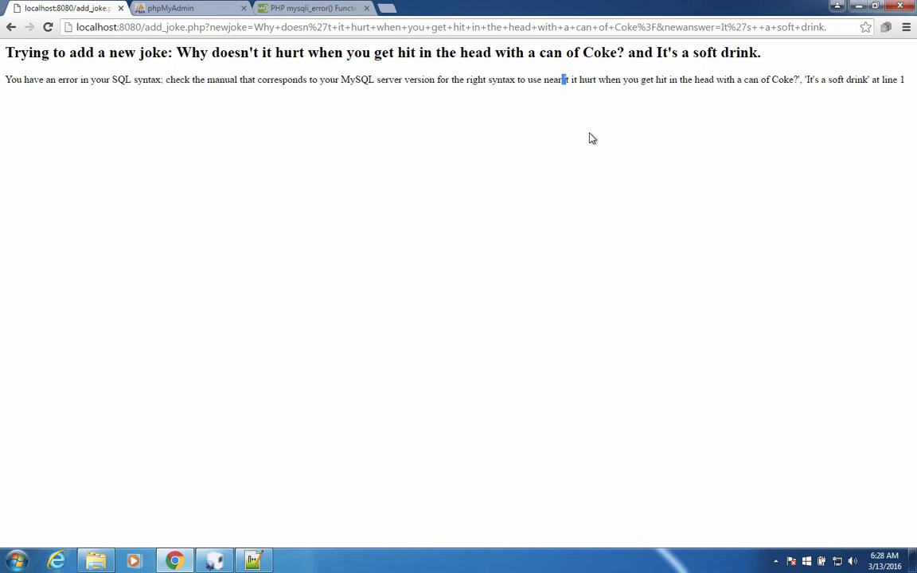
{"action": "left_click", "coordinate": [311, 8]}
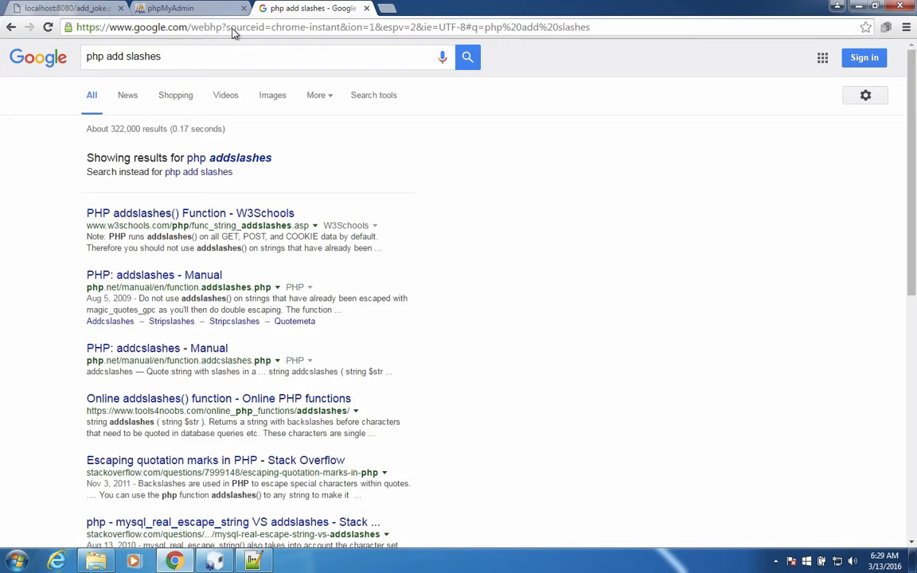
Step: Open the W3Schools addslashes() page and run its yolo example in Tryit
{"action": "left_click", "coordinate": [189, 212]}
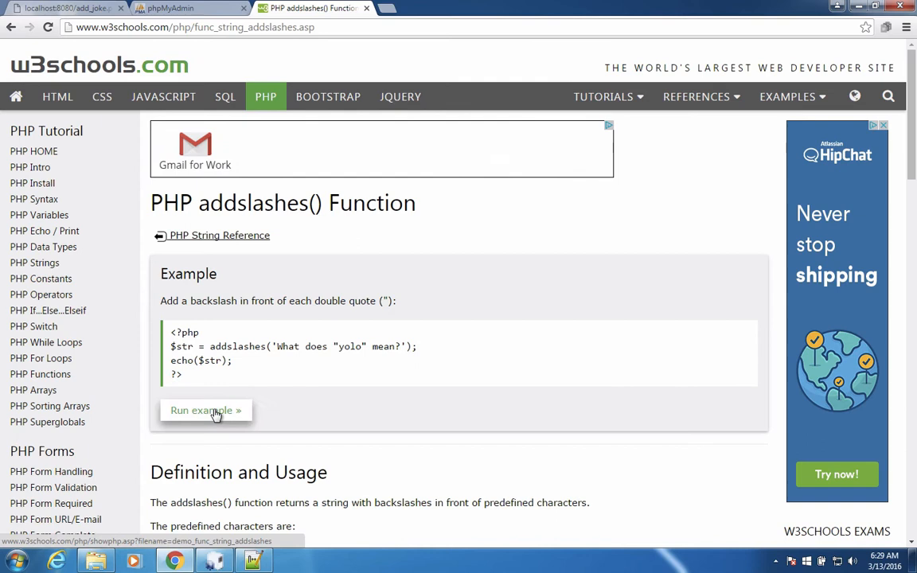
{"action": "left_click", "coordinate": [206, 410]}
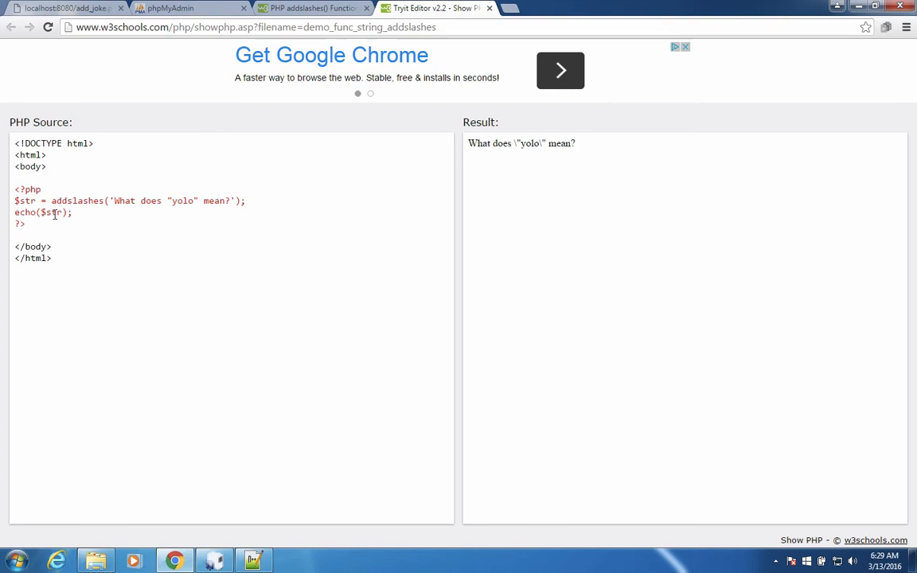
{"action": "double_click", "coordinate": [76, 201]}
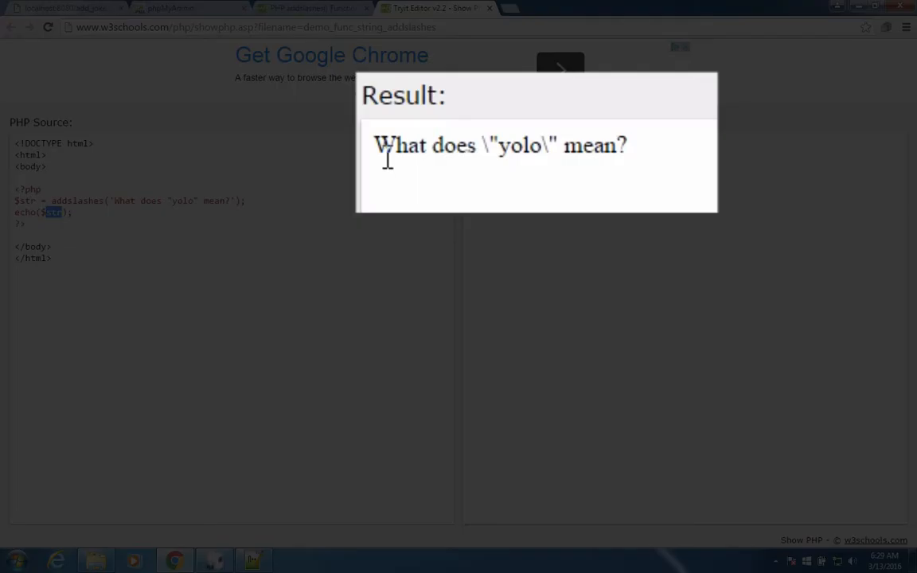
{"action": "mouse_move", "coordinate": [480, 144]}
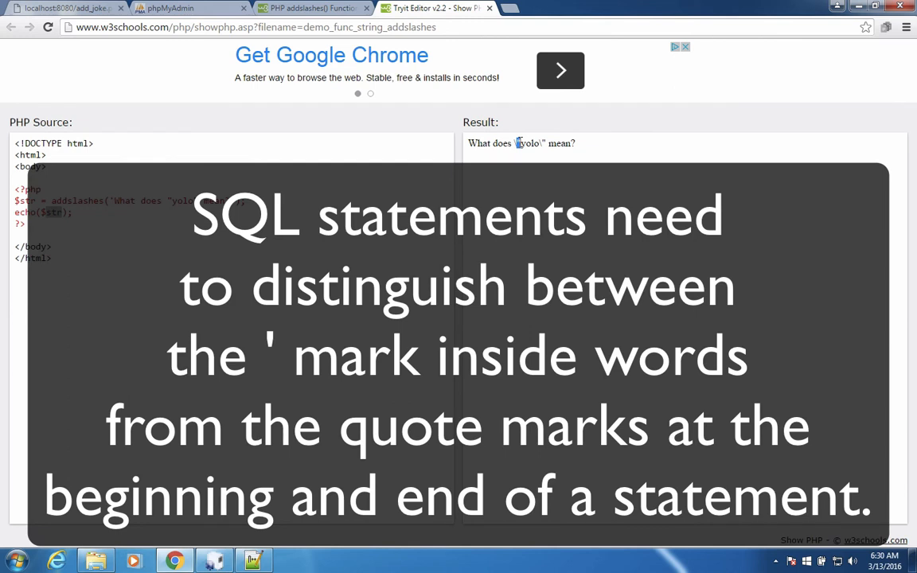
{"action": "mouse_move", "coordinate": [489, 144]}
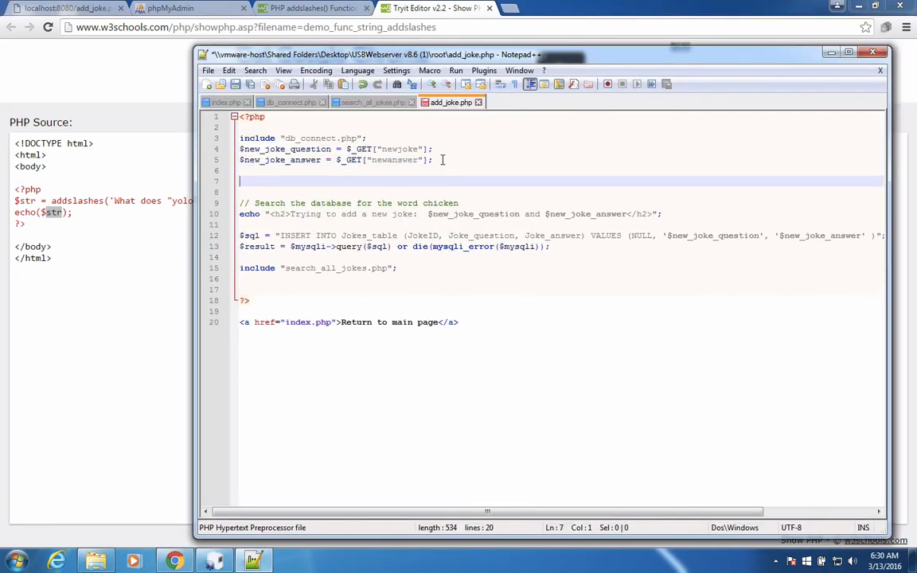
Step: Add the line $new_joke_question = addslashes($new_joke_question); to add_joke.php
{"action": "type", "text": "$new_joke_question = addslashes($new_joke_question);"}
{"action": "left_click", "coordinate": [561, 192]}
{"action": "type", "text": "$new_joke_answer = addslashes($new_joke_answer);"}
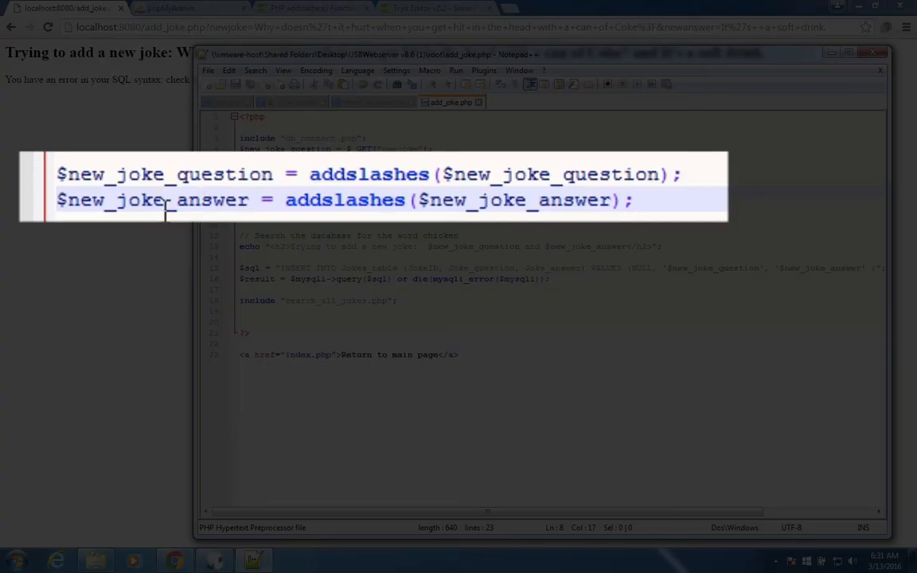
{"action": "mouse_move", "coordinate": [197, 132]}
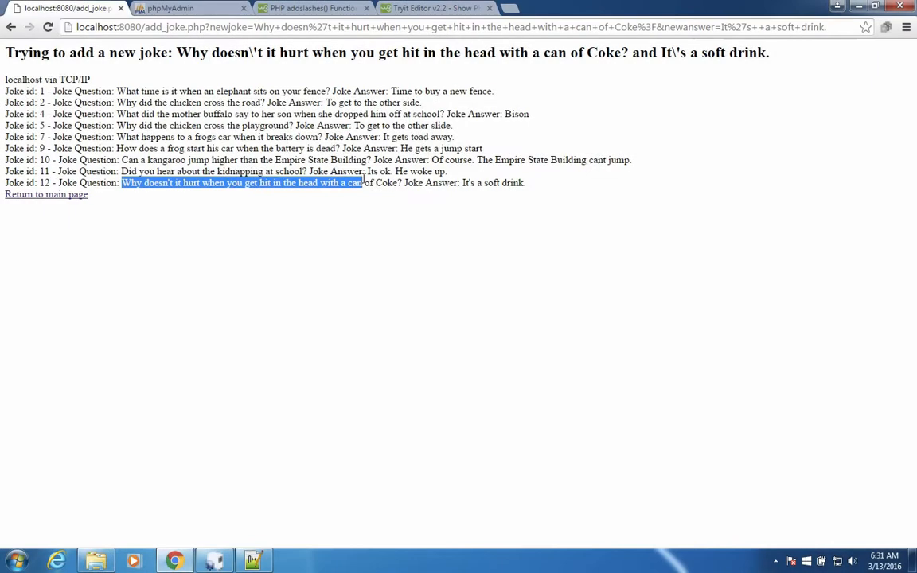
Step: Select the newly listed joke 12 text, then return to add_joke.php in Notepad++
{"action": "left_click_drag", "start_coordinate": [362, 183], "coordinate": [526, 182]}
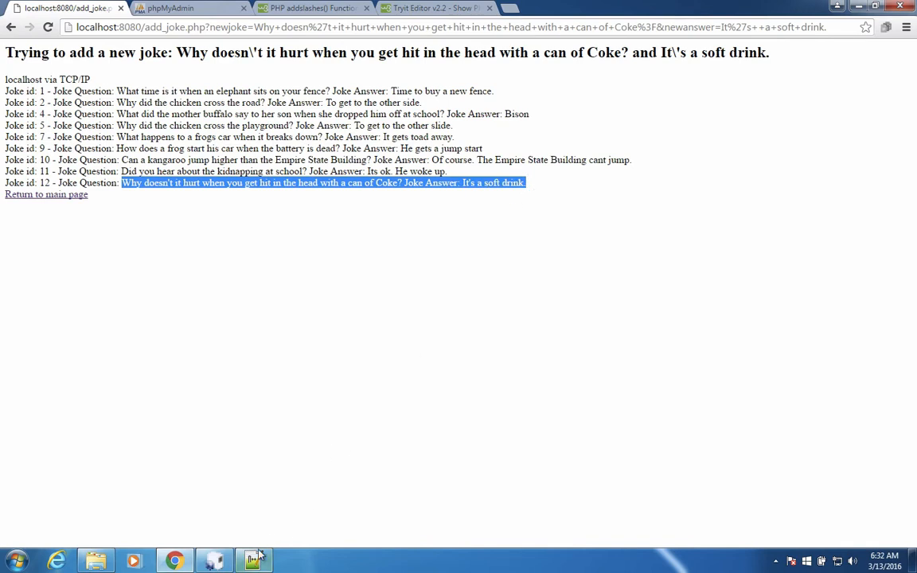
{"action": "left_click", "coordinate": [253, 560]}
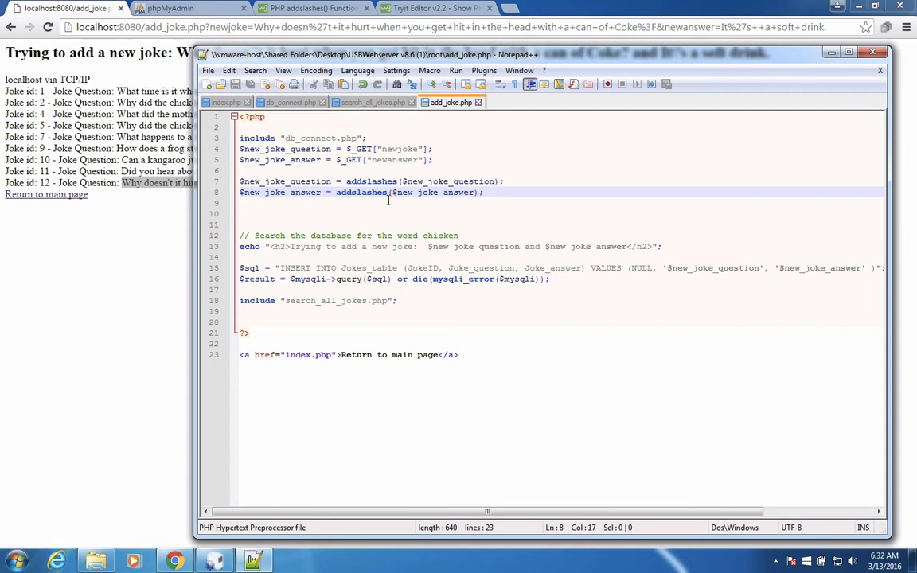
Step: Search Google for securing SQL queries and open OWASP's SQL Injection Prevention Cheat Sheet
{"action": "left_click", "coordinate": [558, 8]}
{"action": "type", "text": "how to make your sql query secure prevent attacks"}
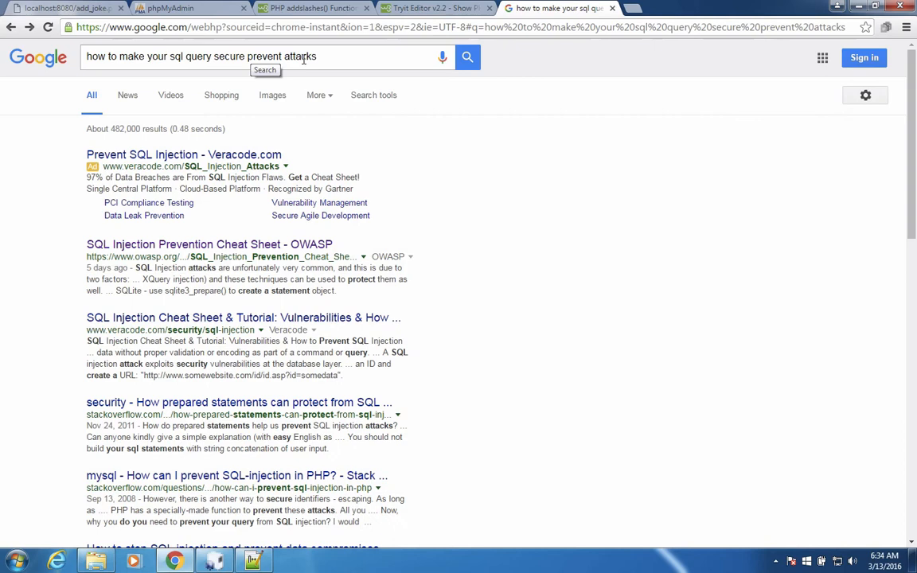
{"action": "mouse_move", "coordinate": [209, 244]}
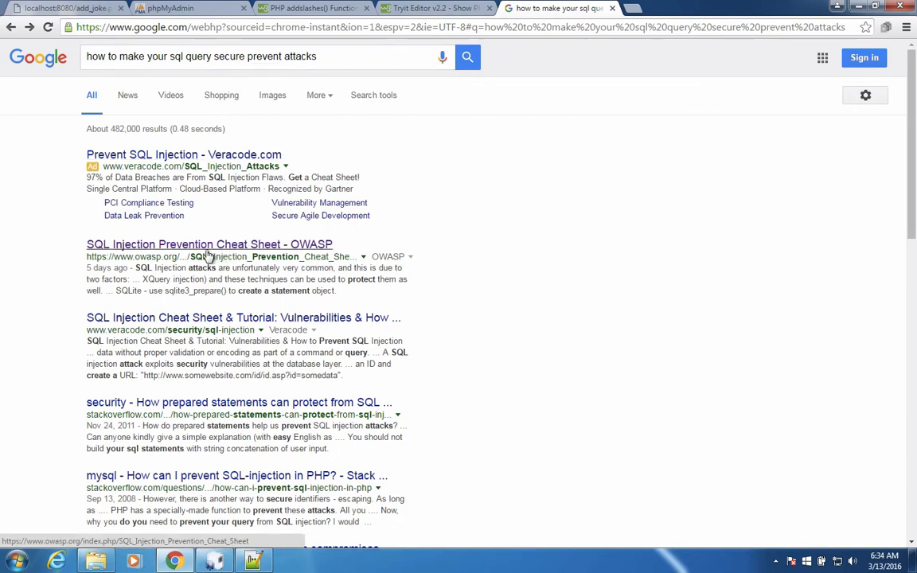
{"action": "mouse_move", "coordinate": [125, 257]}
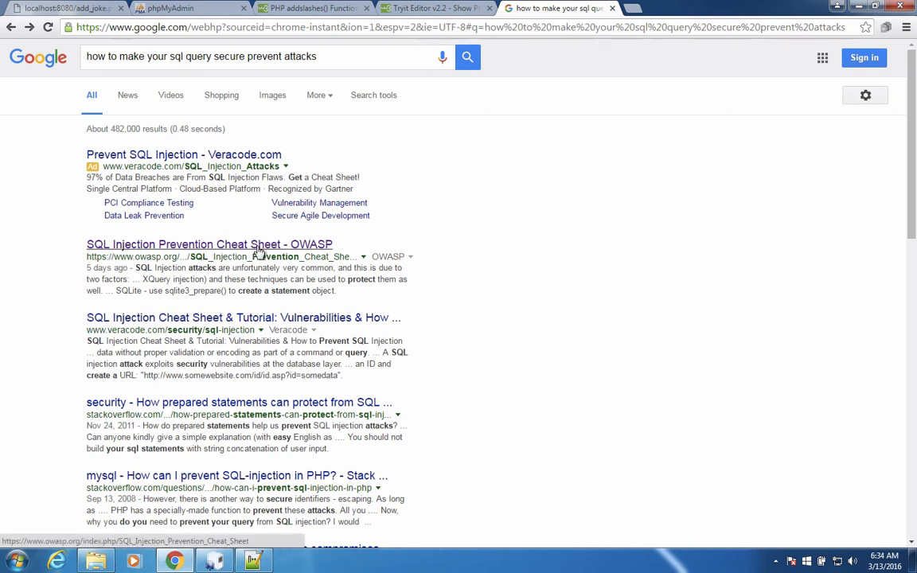
{"action": "left_click", "coordinate": [210, 245]}
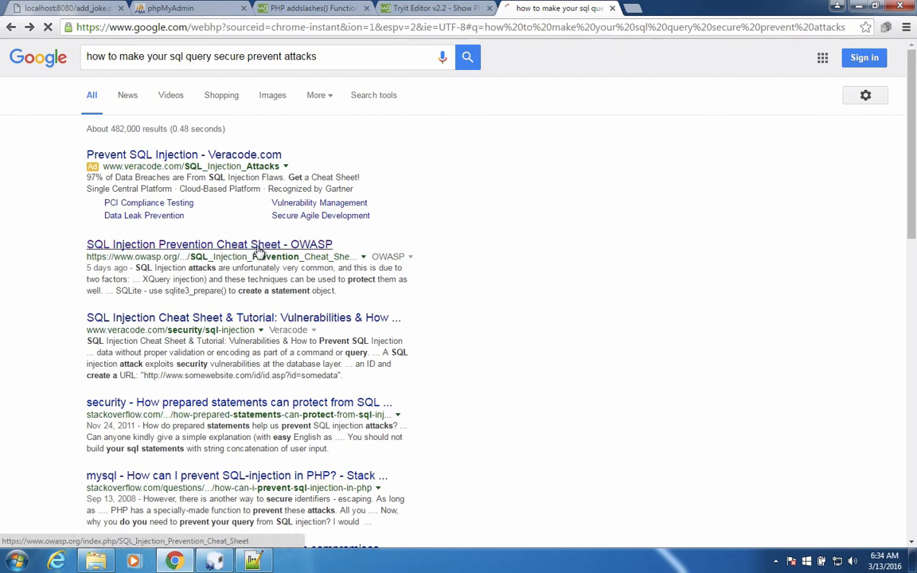
{"action": "left_click", "coordinate": [209, 244]}
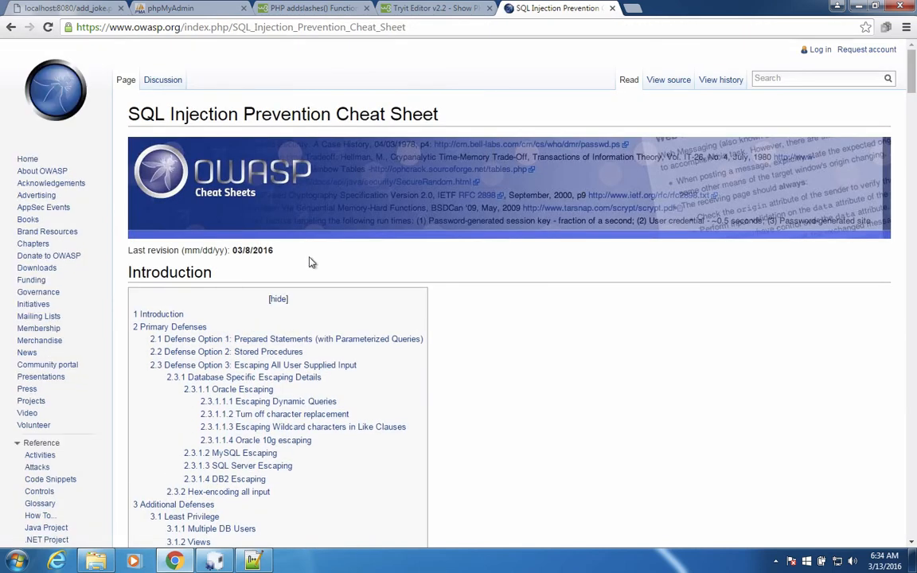
{"action": "mouse_move", "coordinate": [515, 393]}
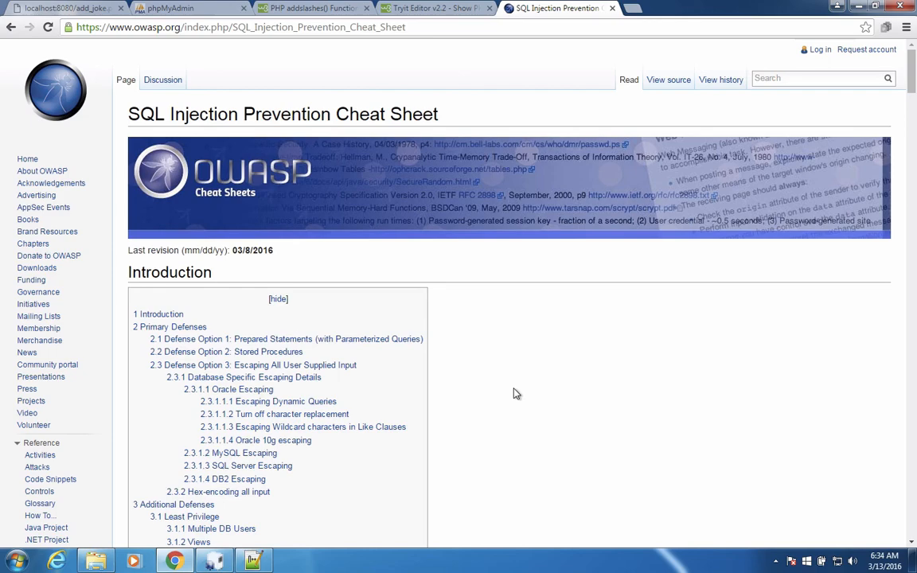
{"action": "scroll", "scroll_direction": "down", "scroll_amount": 3}
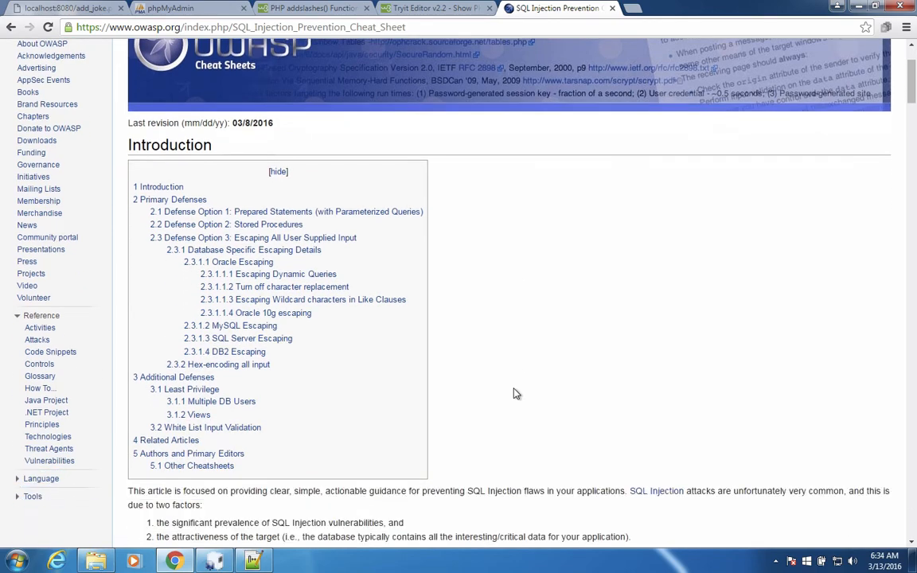
{"action": "scroll", "scroll_direction": "down", "scroll_amount": 3}
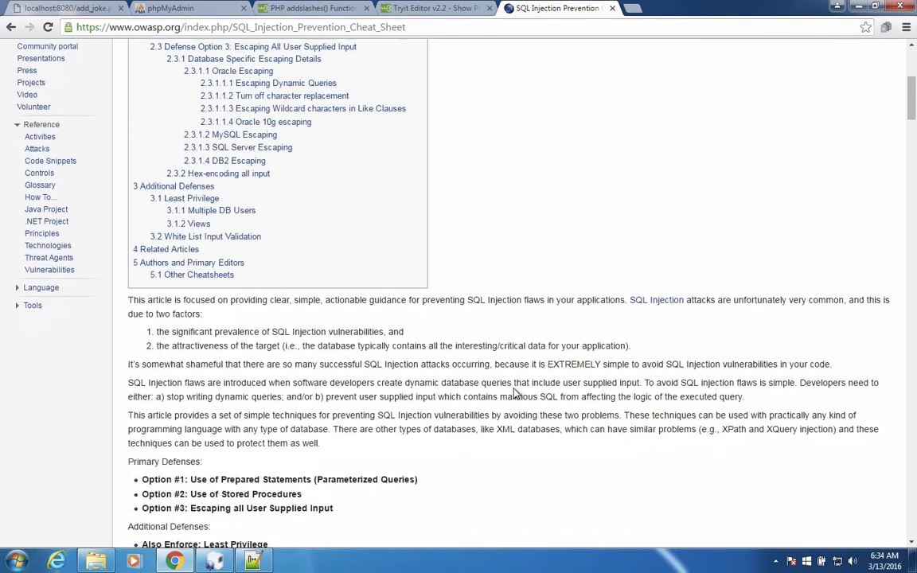
{"action": "scroll", "scroll_direction": "down", "scroll_amount": 3}
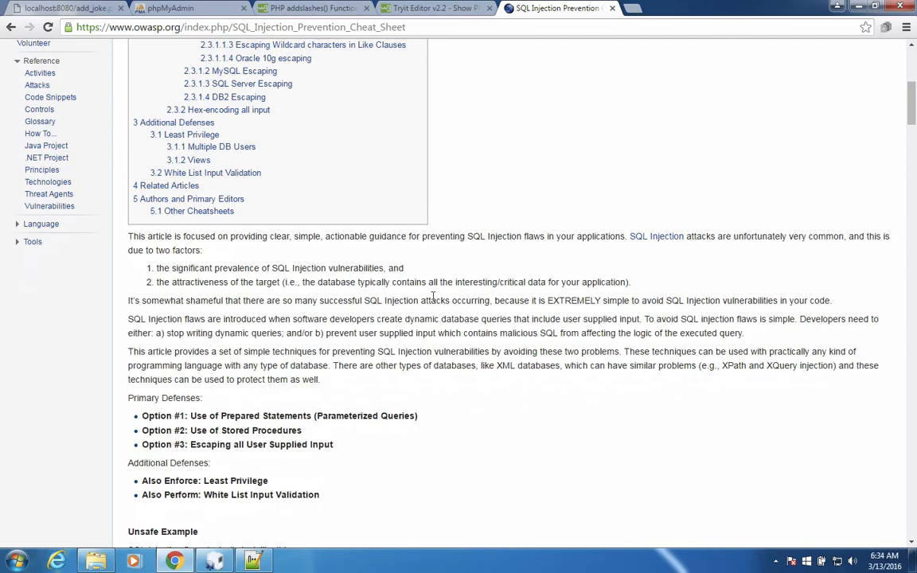
{"action": "scroll", "scroll_direction": "down", "scroll_amount": 3}
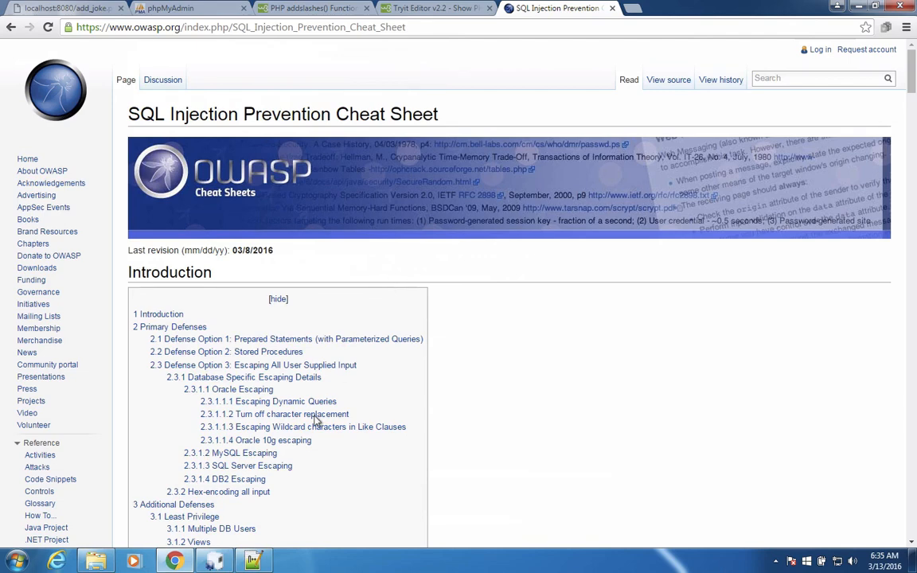
{"action": "left_click", "coordinate": [254, 562]}
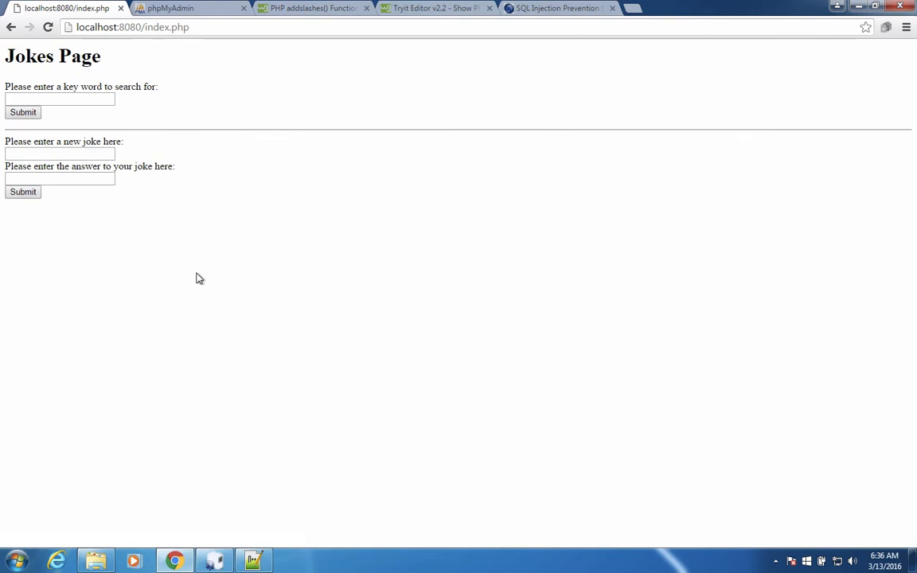
{"action": "mouse_move", "coordinate": [62, 213]}
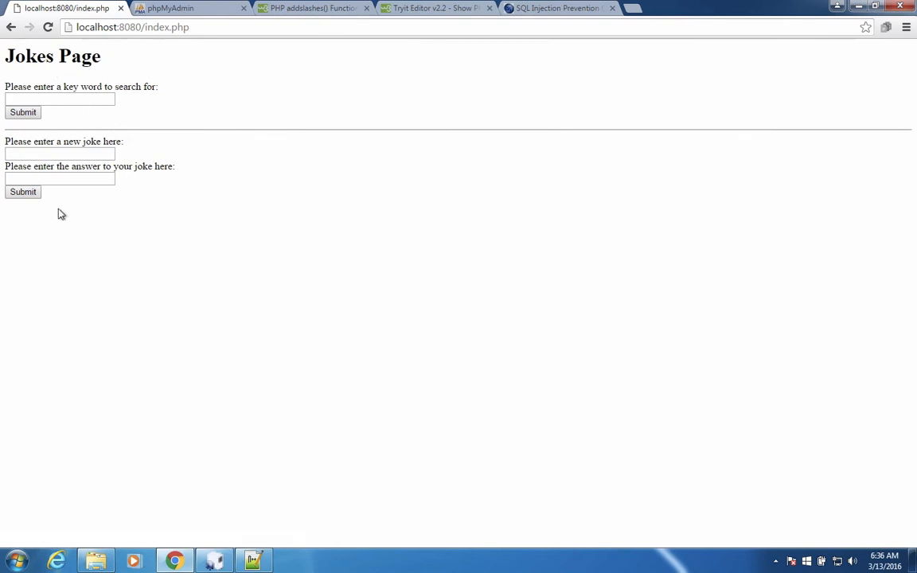
{"action": "mouse_move", "coordinate": [109, 122]}
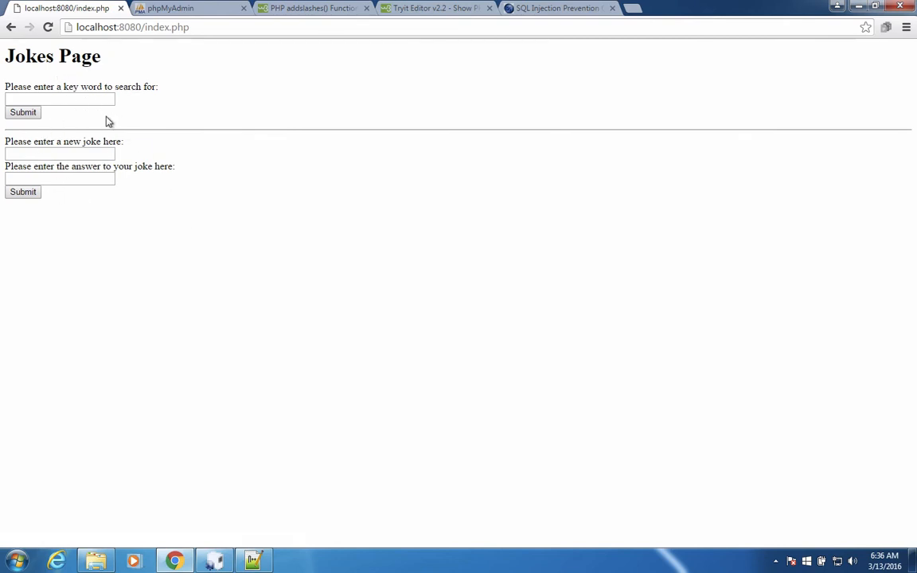